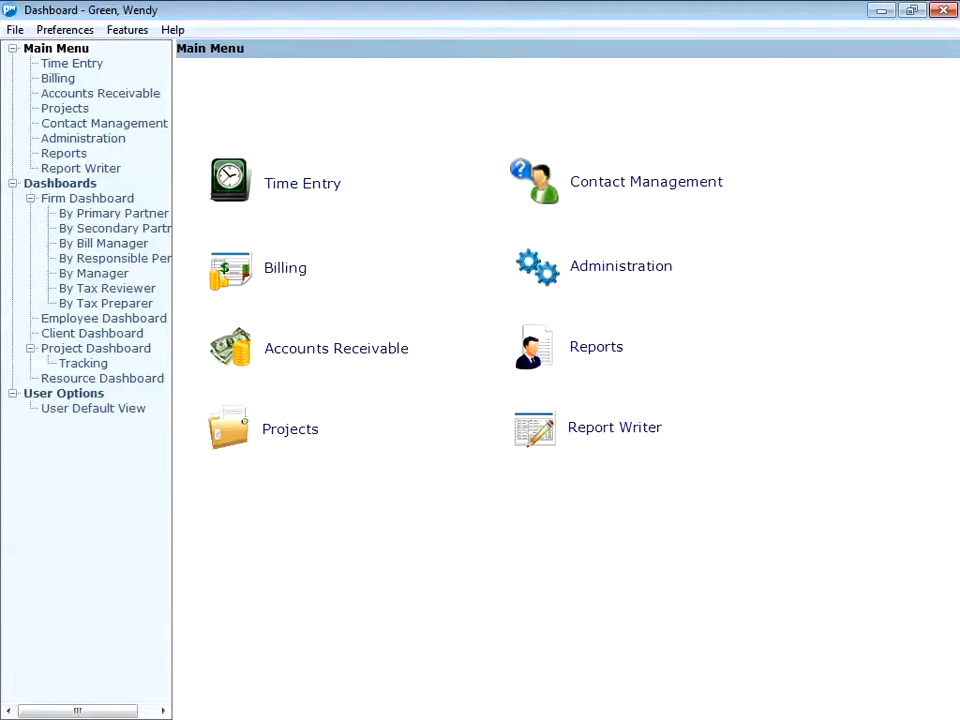
# Open The Boatmaker House for editing from the Contact Management Setup Leads list.
pyautogui.click(646, 181)
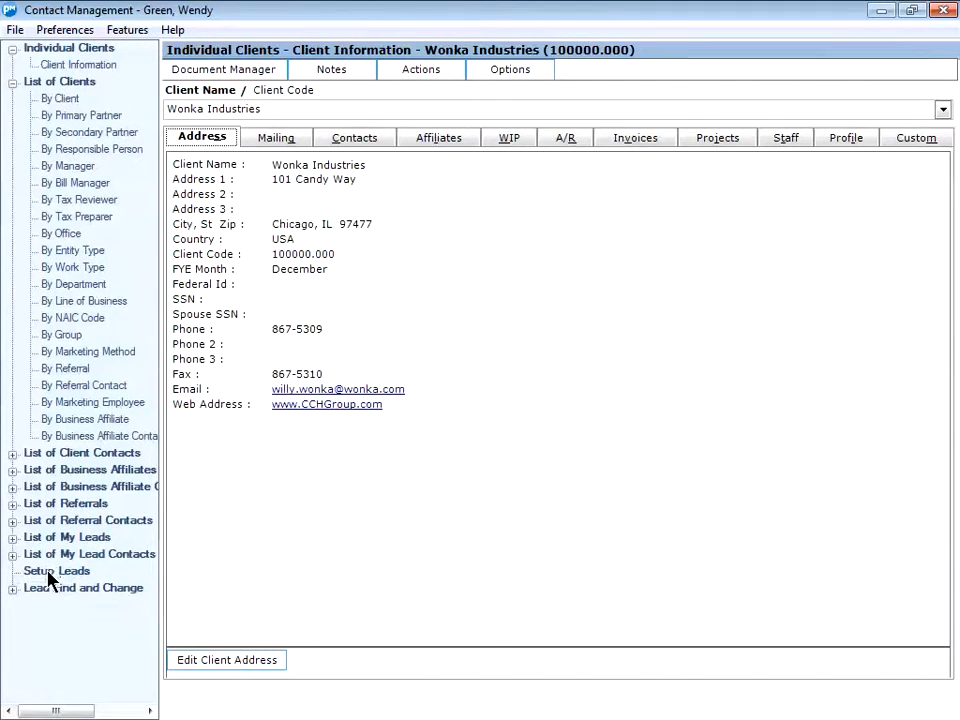
pyautogui.click(57, 570)
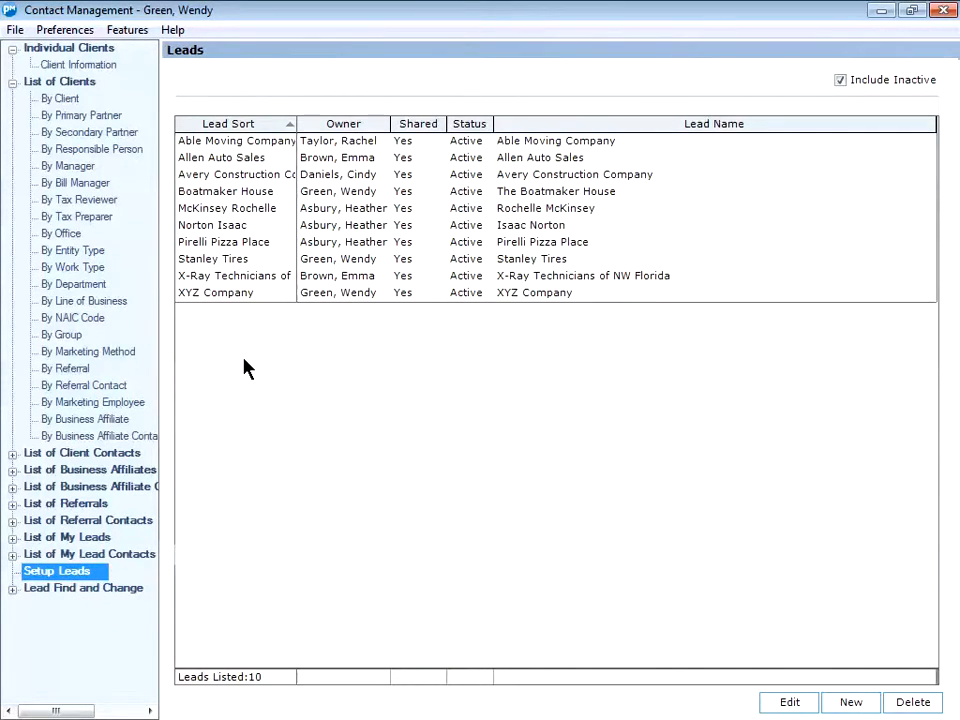
pyautogui.click(225, 191)
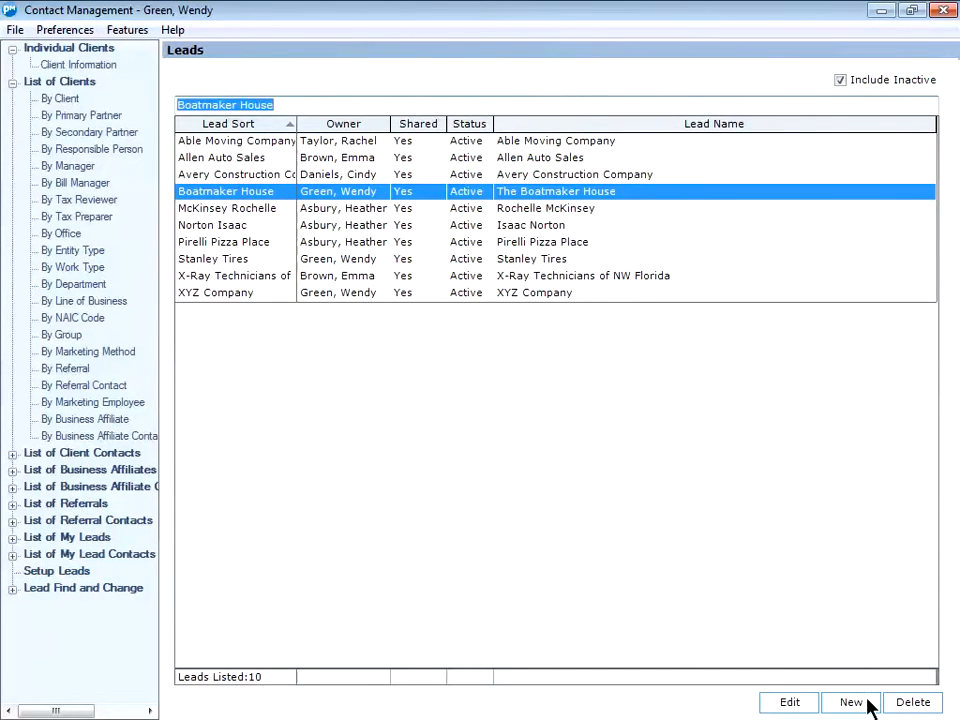
pyautogui.click(789, 702)
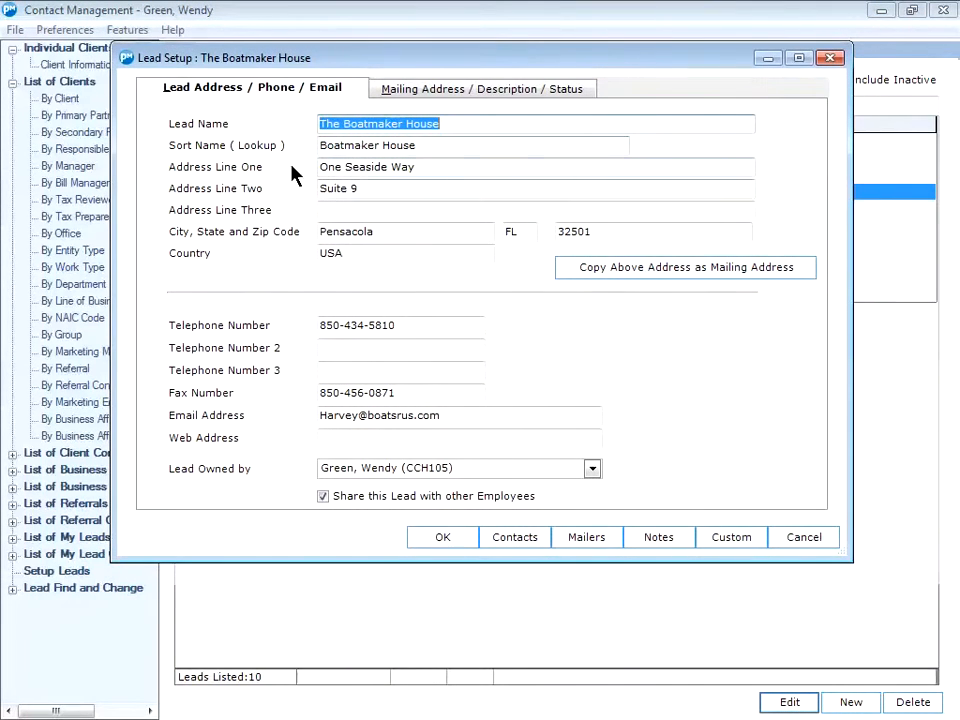
pyautogui.moveTo(293, 220)
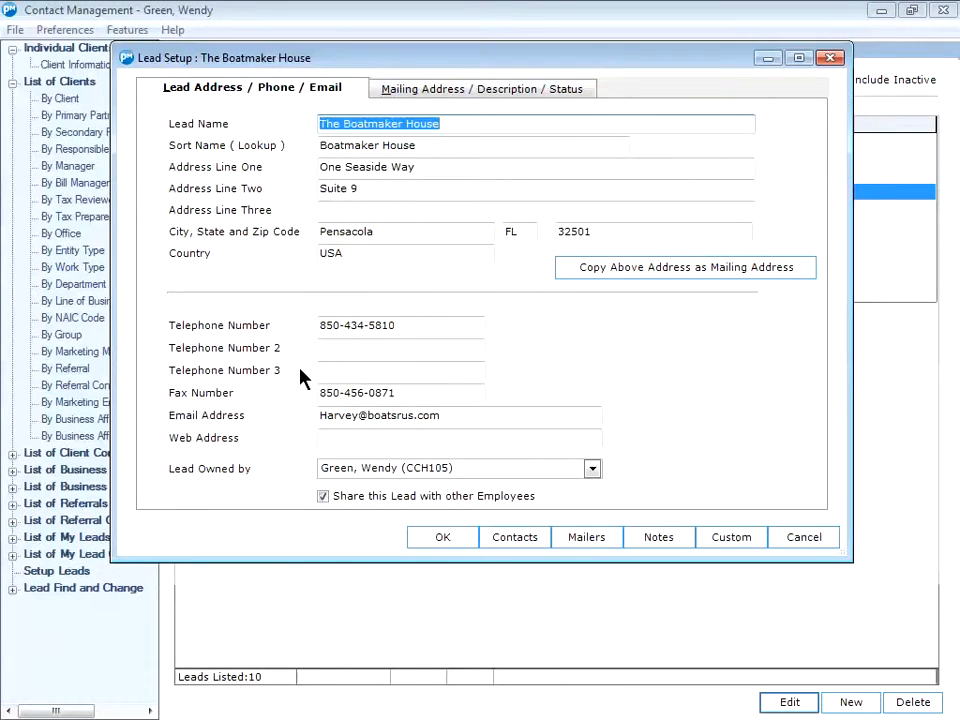
pyautogui.moveTo(288, 458)
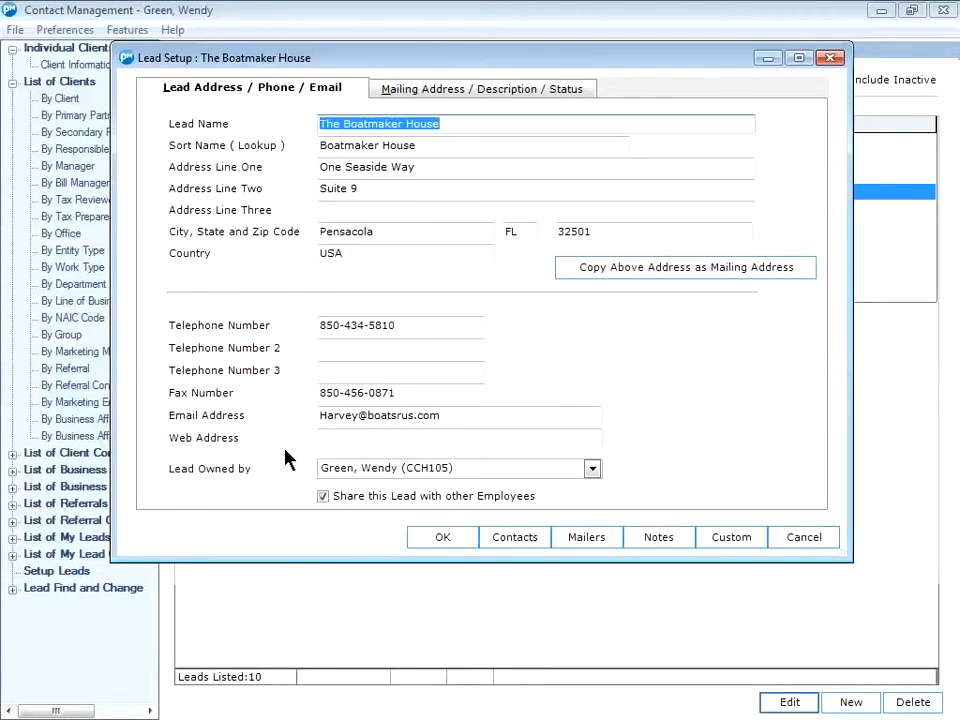
pyautogui.moveTo(248, 490)
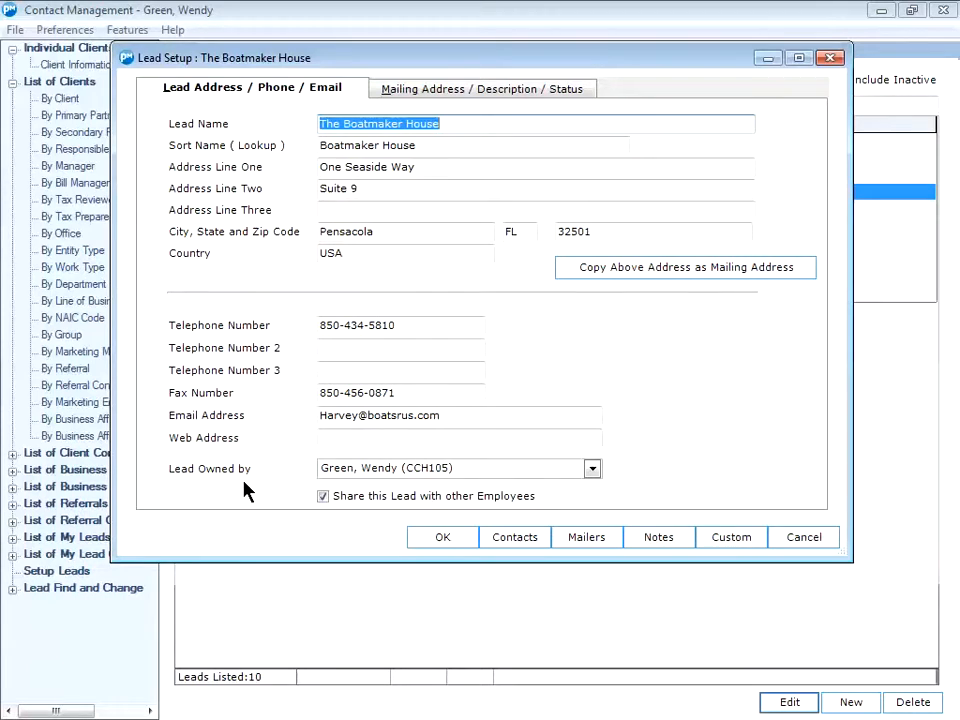
pyautogui.moveTo(372, 490)
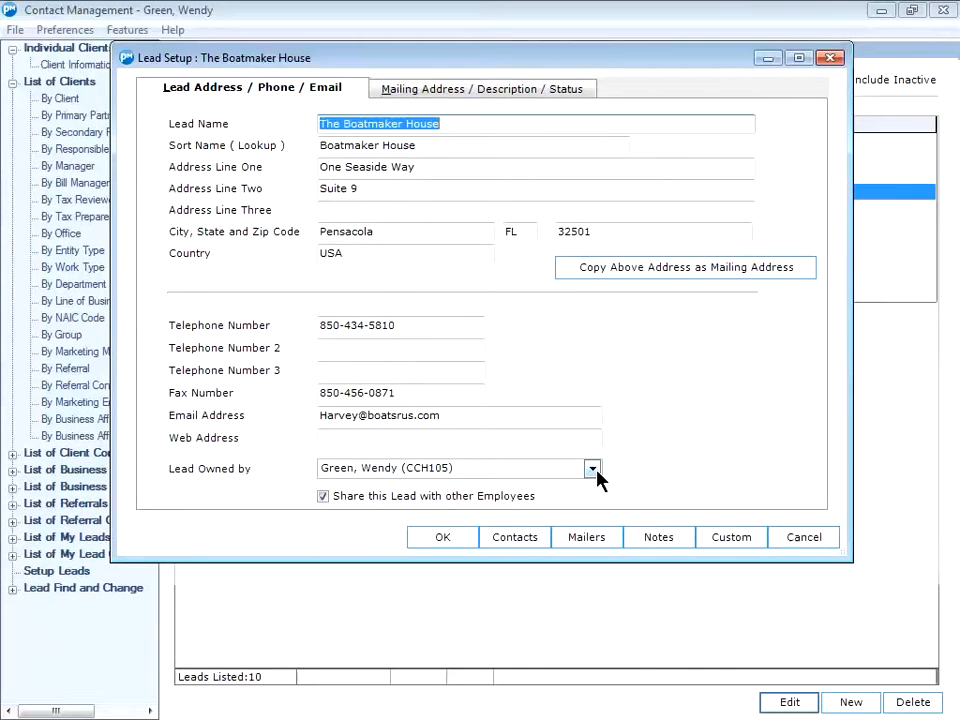
pyautogui.click(592, 468)
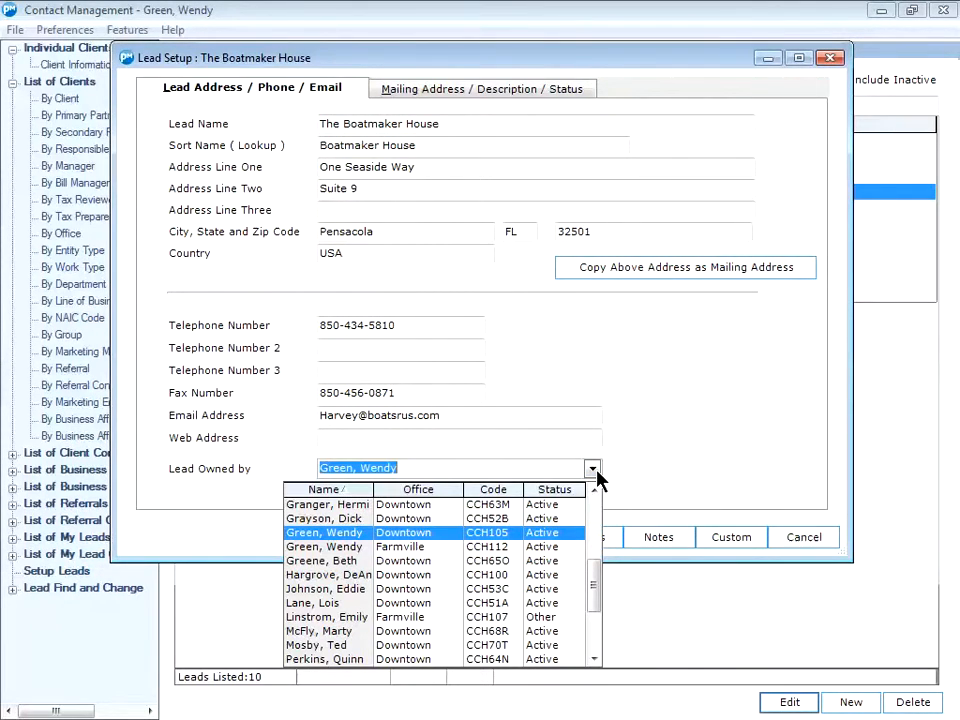
pyautogui.click(327, 588)
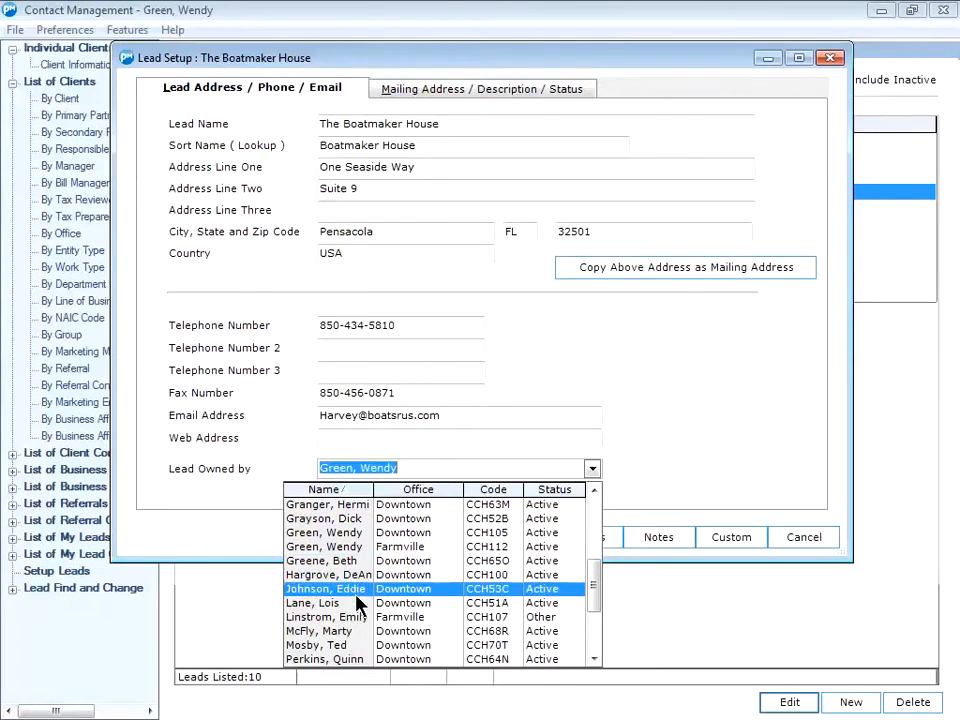
pyautogui.click(322, 631)
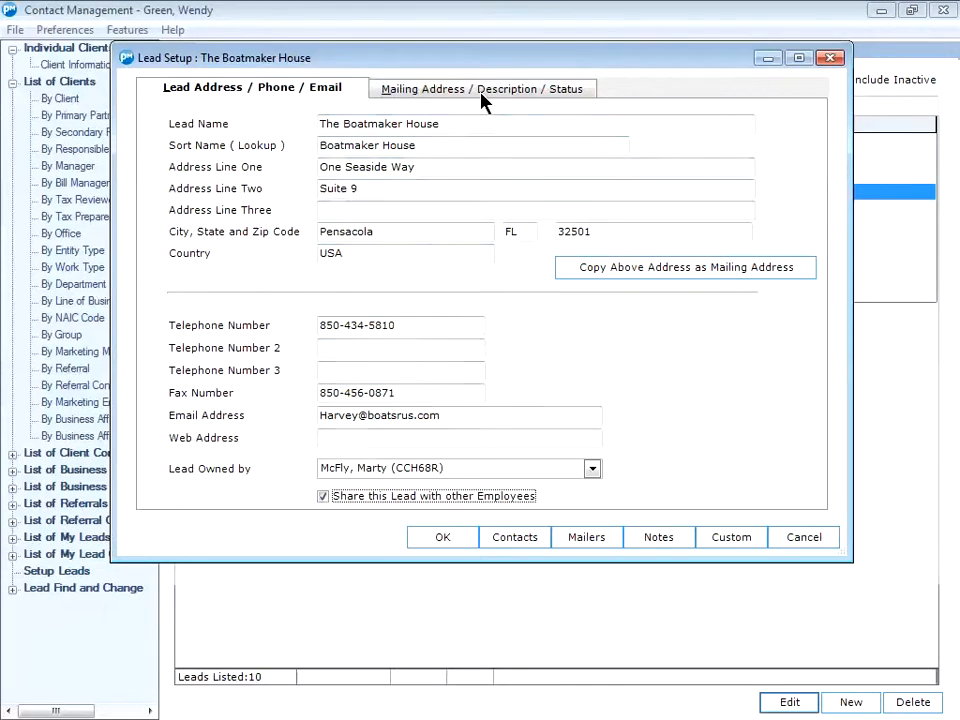
# Set the line of business to Professional Association (04) and save the lead.
pyautogui.click(481, 88)
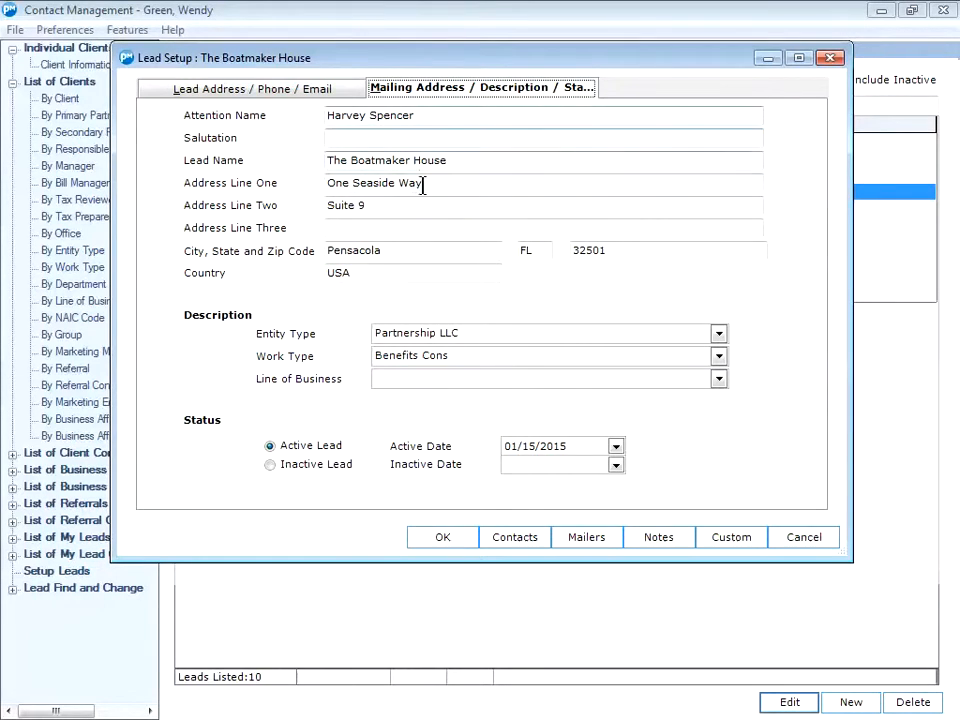
pyautogui.moveTo(318, 228)
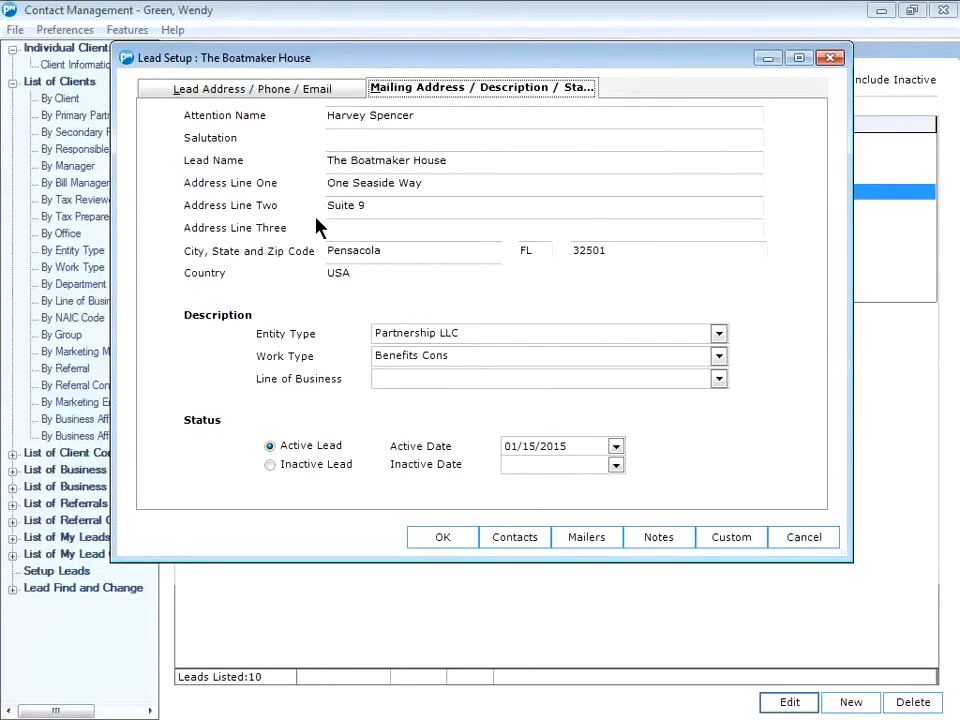
pyautogui.moveTo(335, 348)
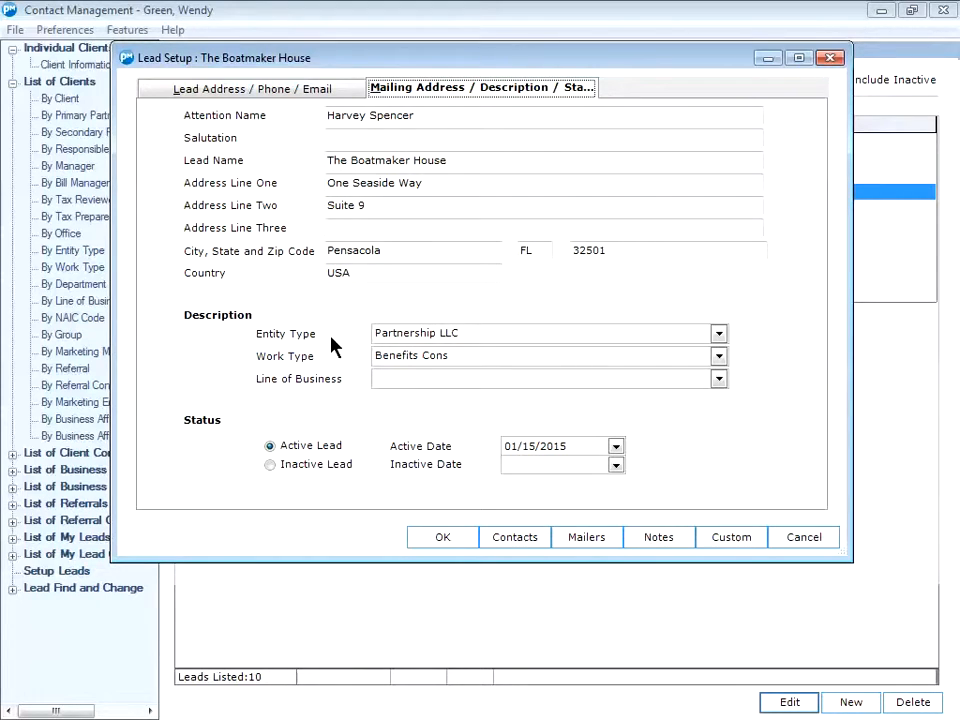
pyautogui.moveTo(360, 390)
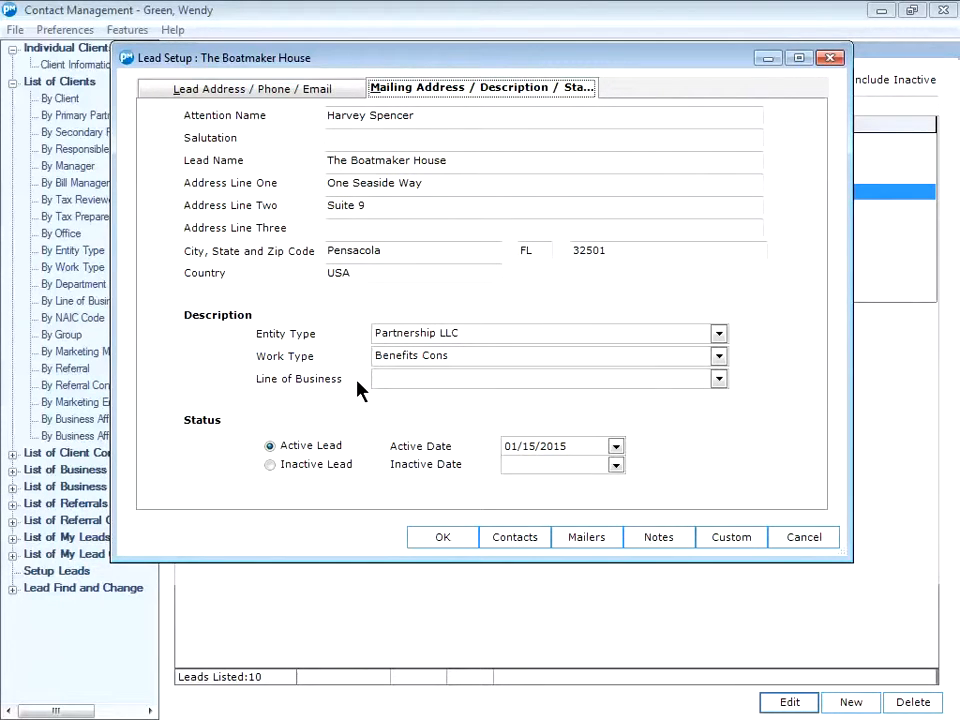
pyautogui.click(718, 378)
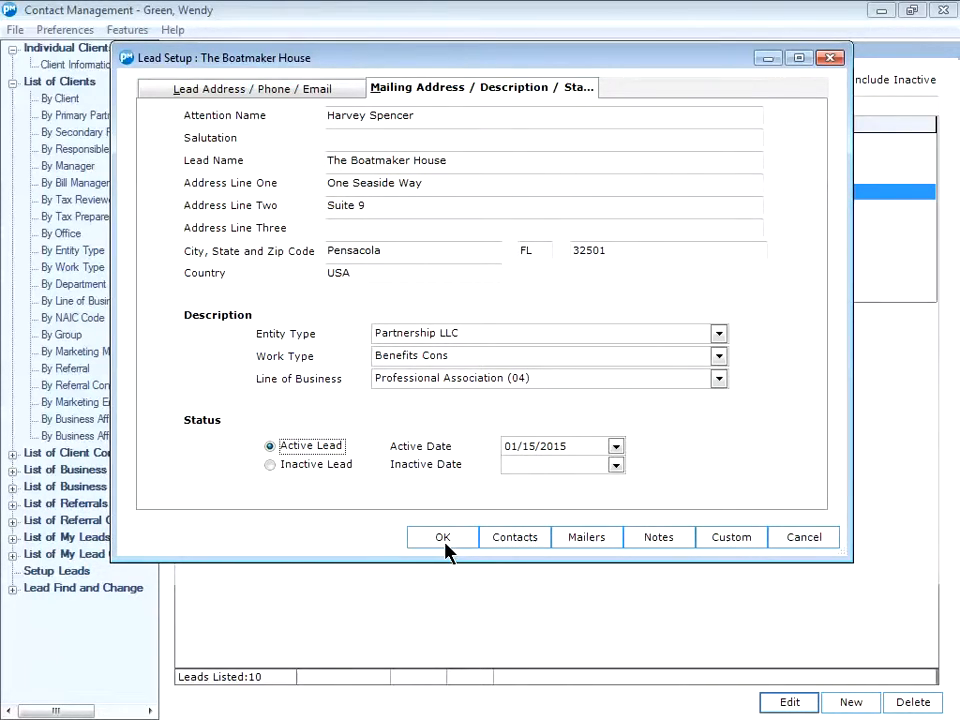
pyautogui.click(442, 537)
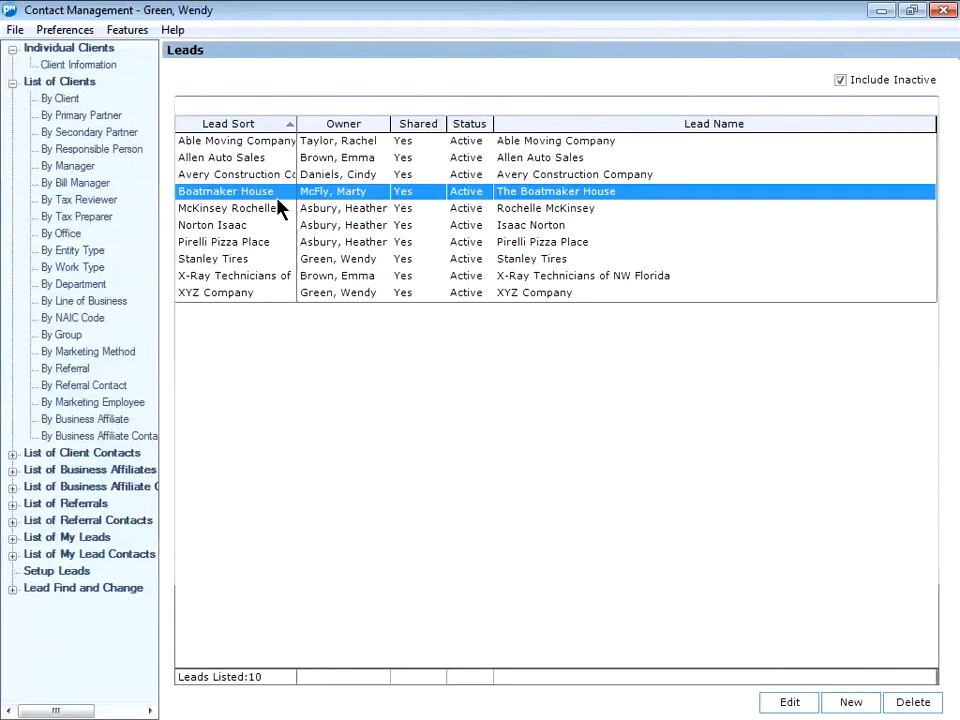
pyautogui.moveTo(127, 29)
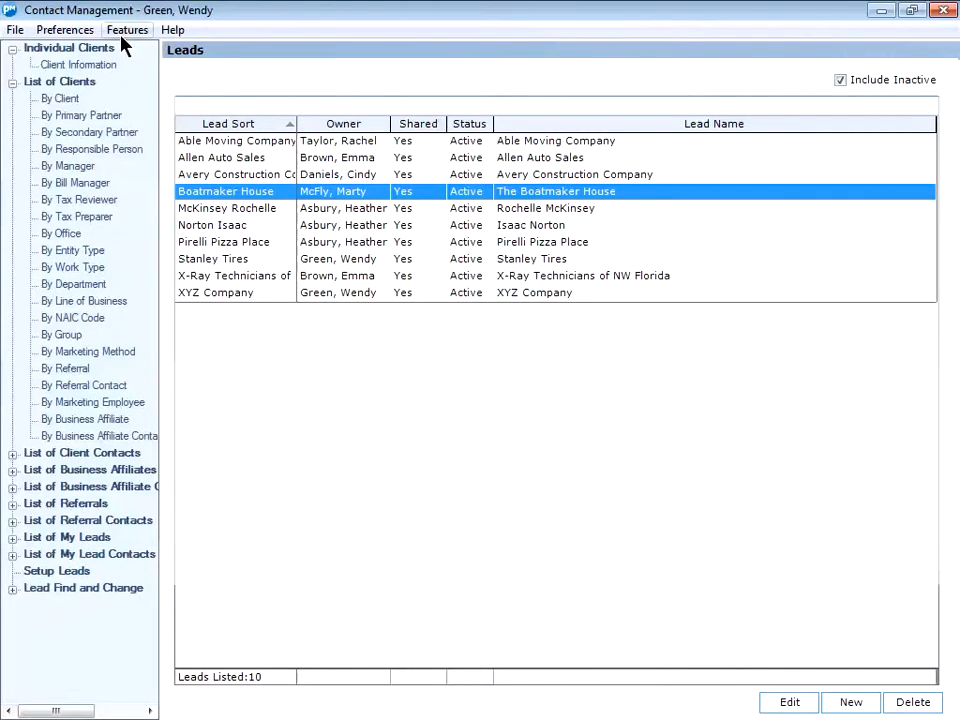
# Switch to the Administration module from the program features menu.
pyautogui.click(128, 29)
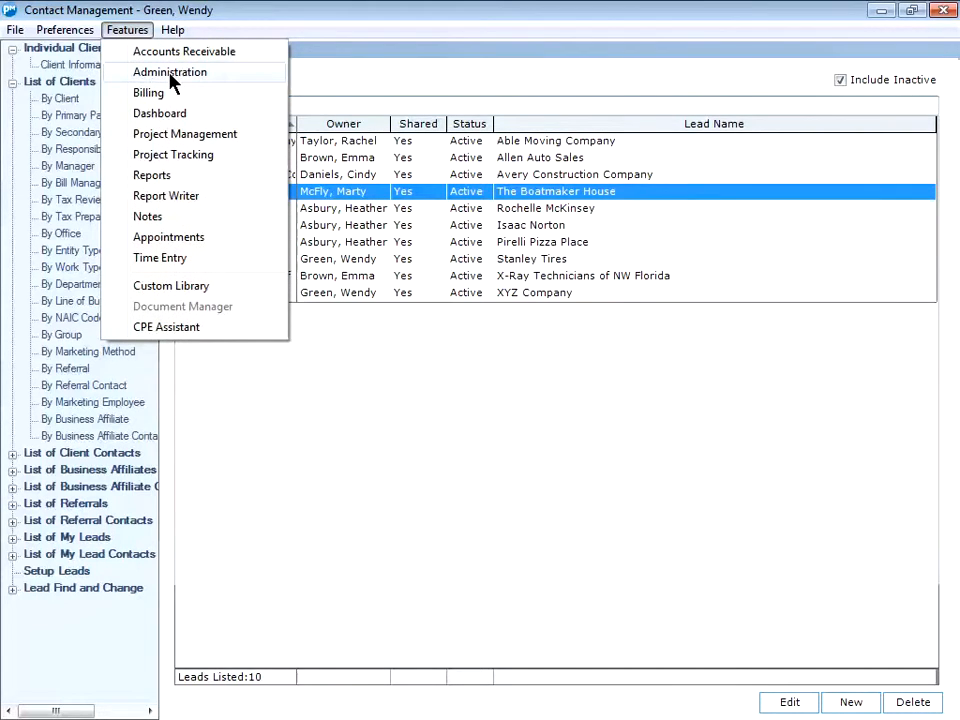
pyautogui.moveTo(235, 80)
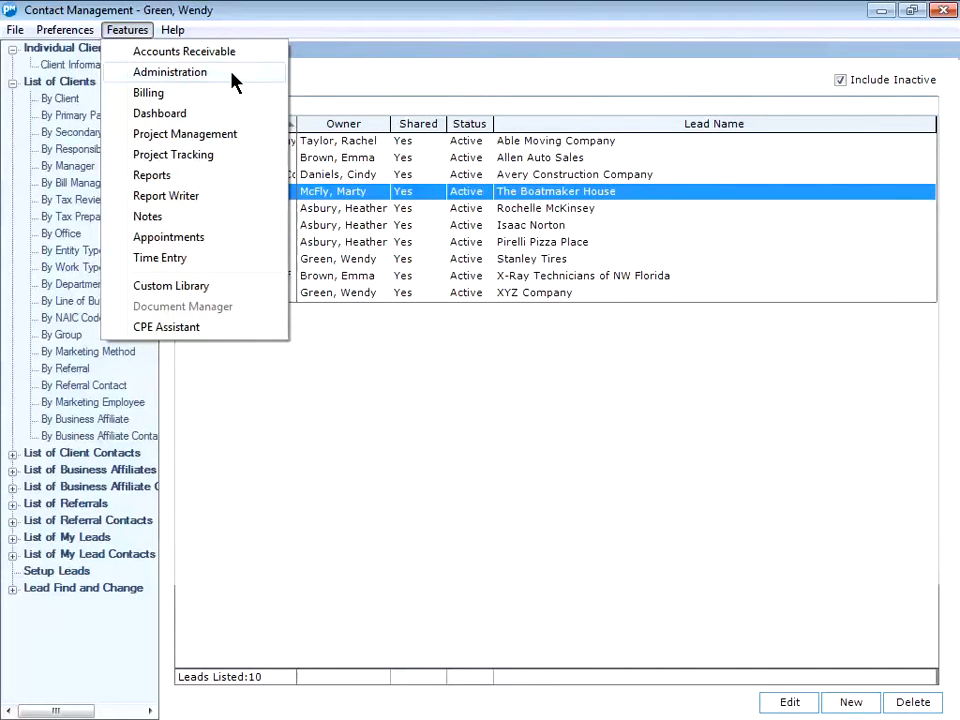
pyautogui.click(169, 71)
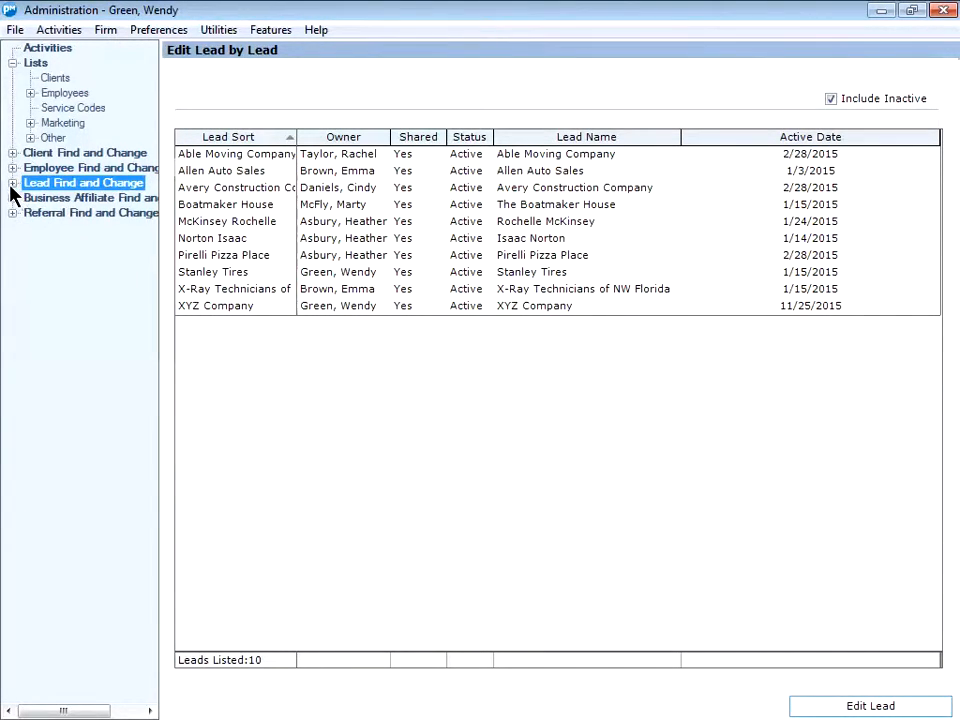
# Select The Boatmaker House in the Make Lead a Client list under Lead Find and Change.
pyautogui.click(11, 183)
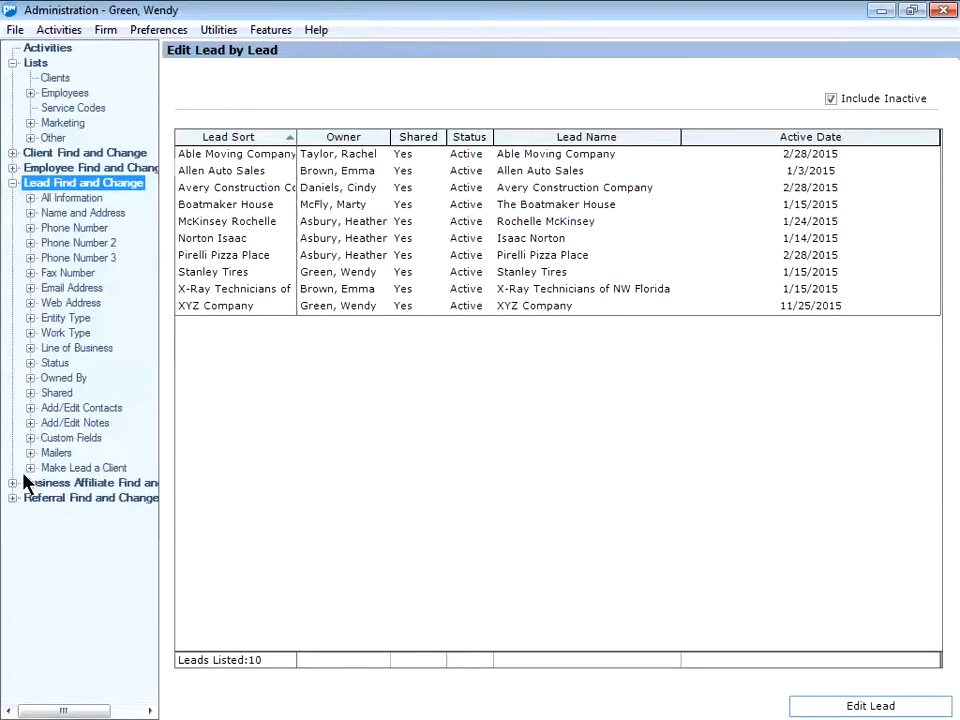
pyautogui.click(83, 467)
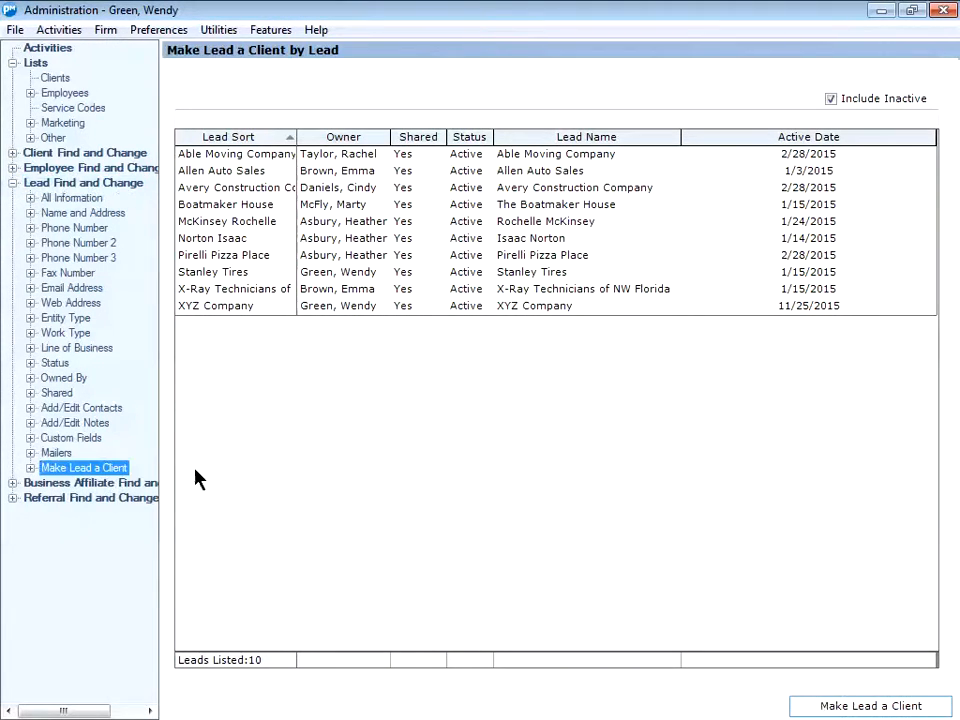
pyautogui.moveTo(223, 477)
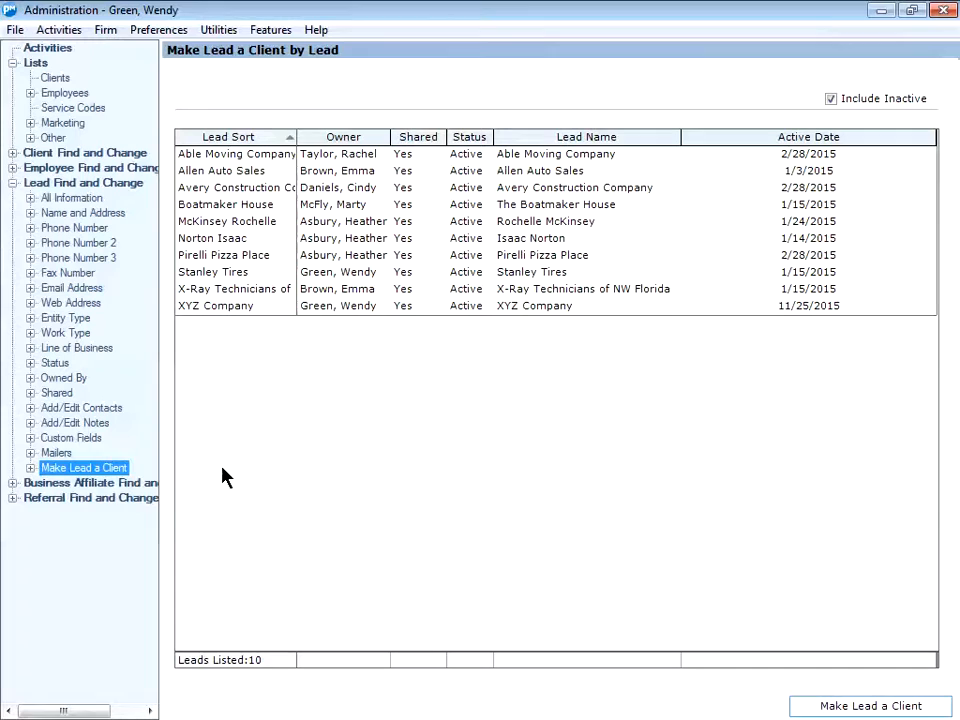
pyautogui.moveTo(265, 247)
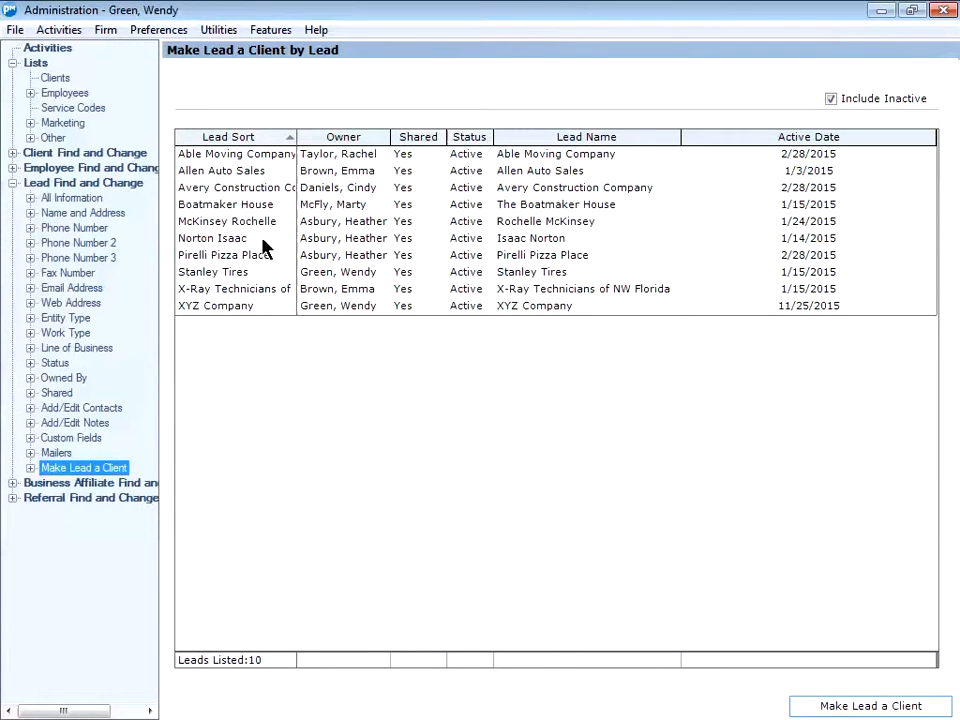
pyautogui.click(225, 204)
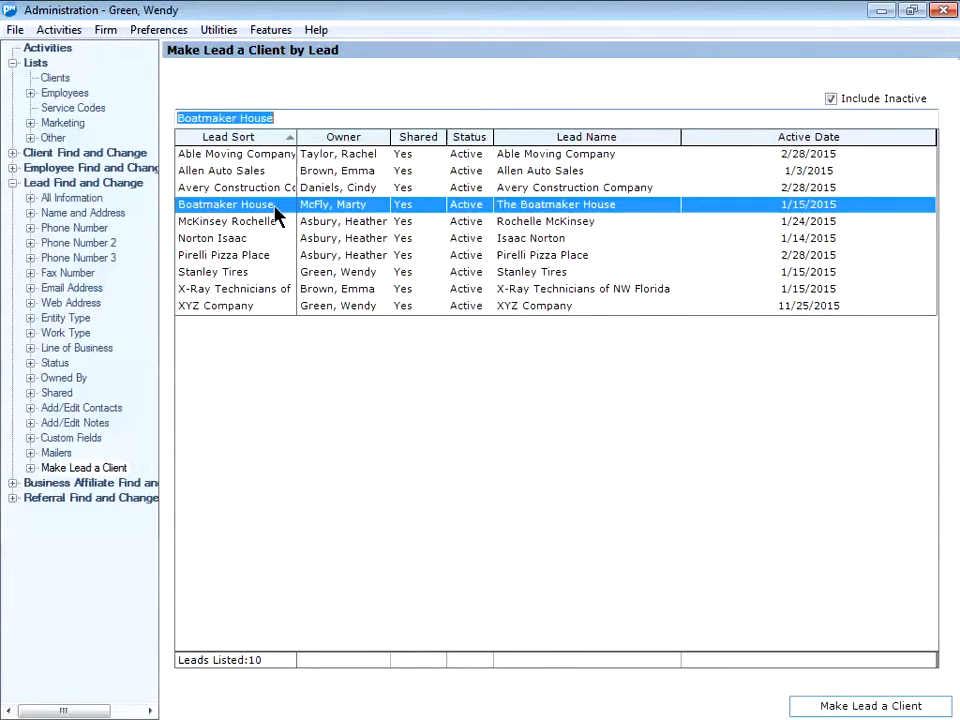
pyautogui.moveTo(323, 232)
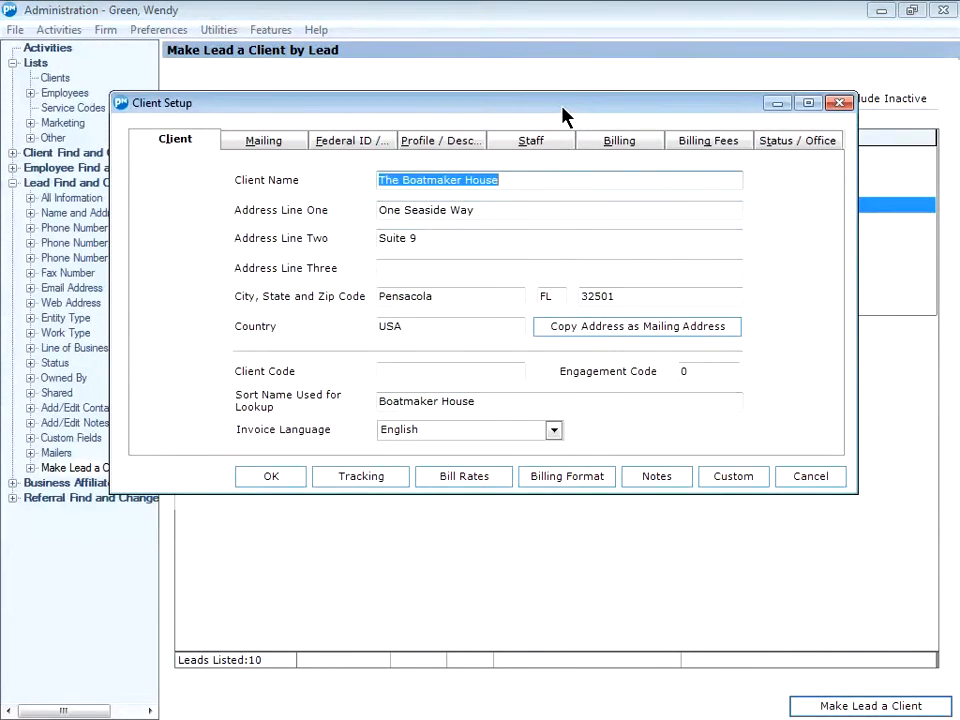
pyautogui.moveTo(445, 350)
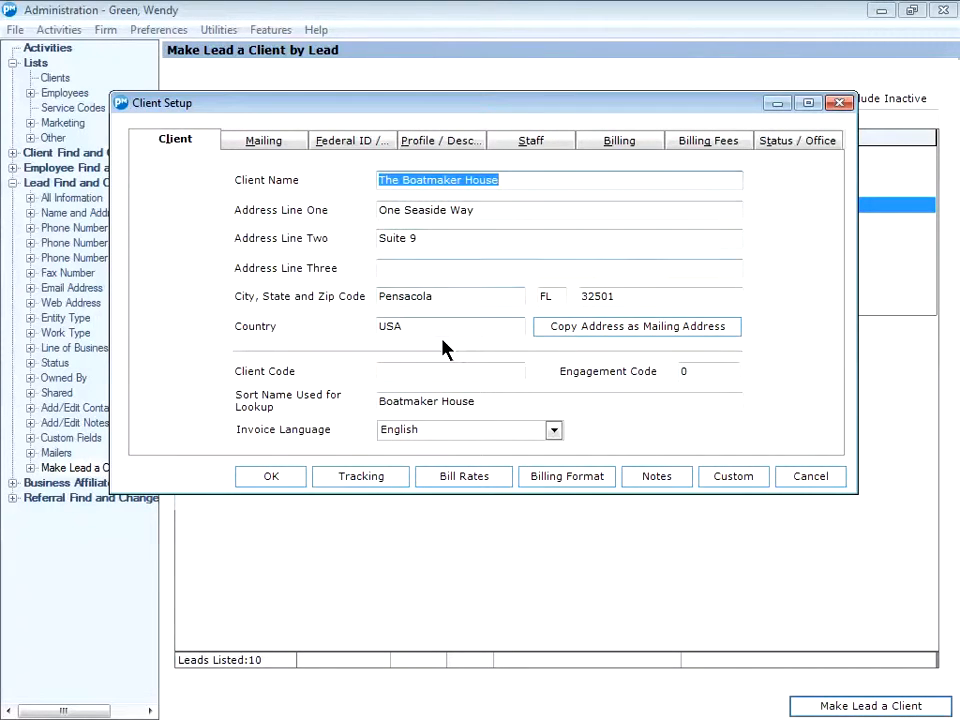
pyautogui.moveTo(295, 218)
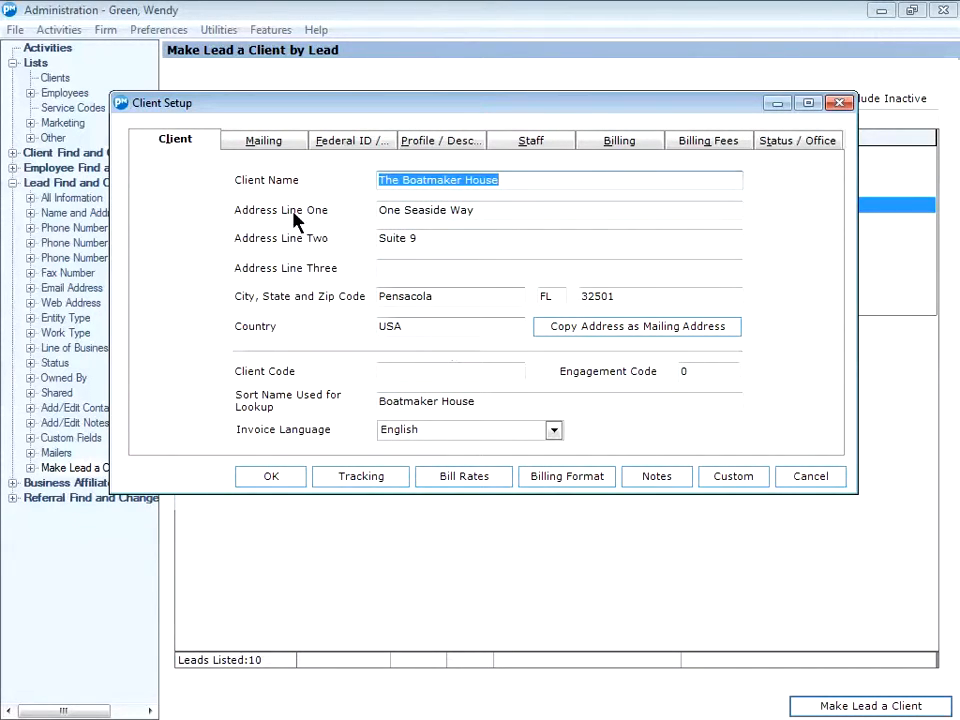
# Review the prefilled Mailing, Profile / Description and Staff details of the client setup.
pyautogui.click(263, 140)
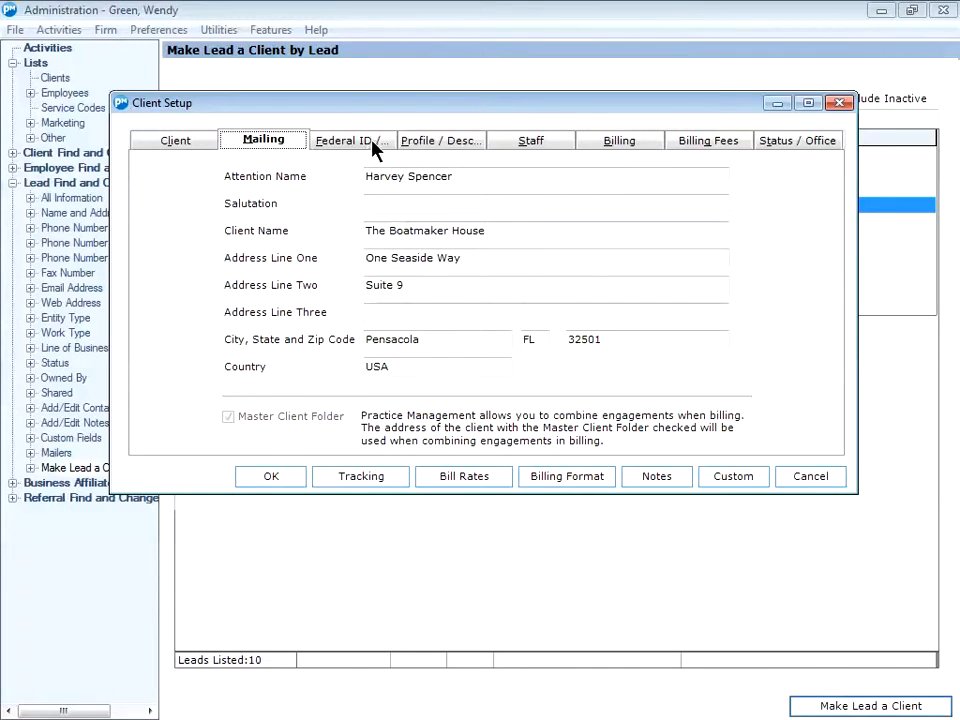
pyautogui.click(441, 140)
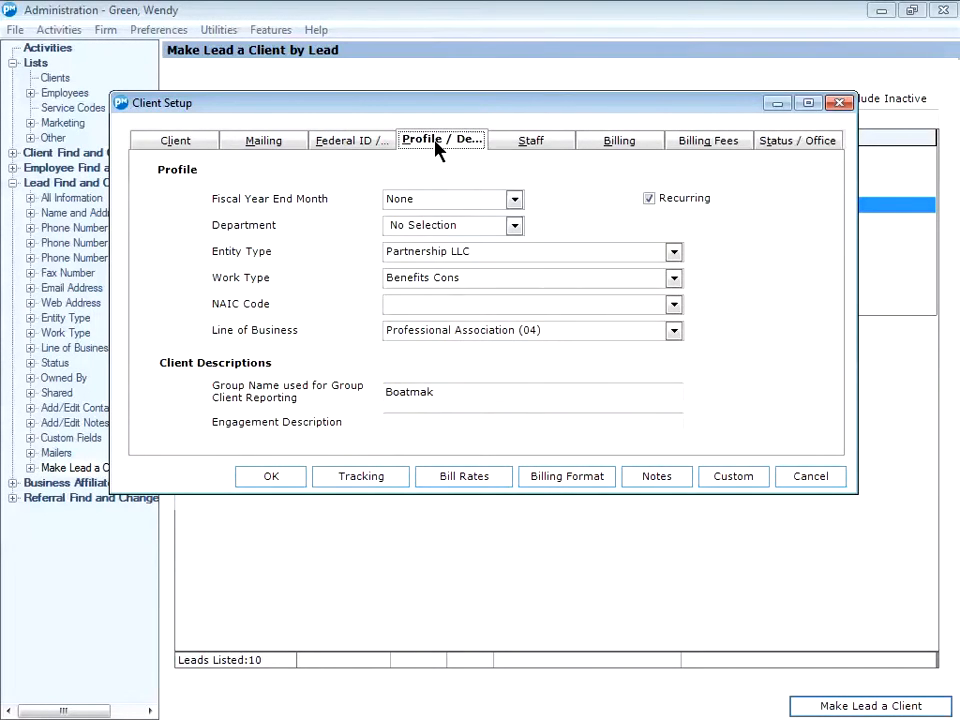
pyautogui.click(530, 140)
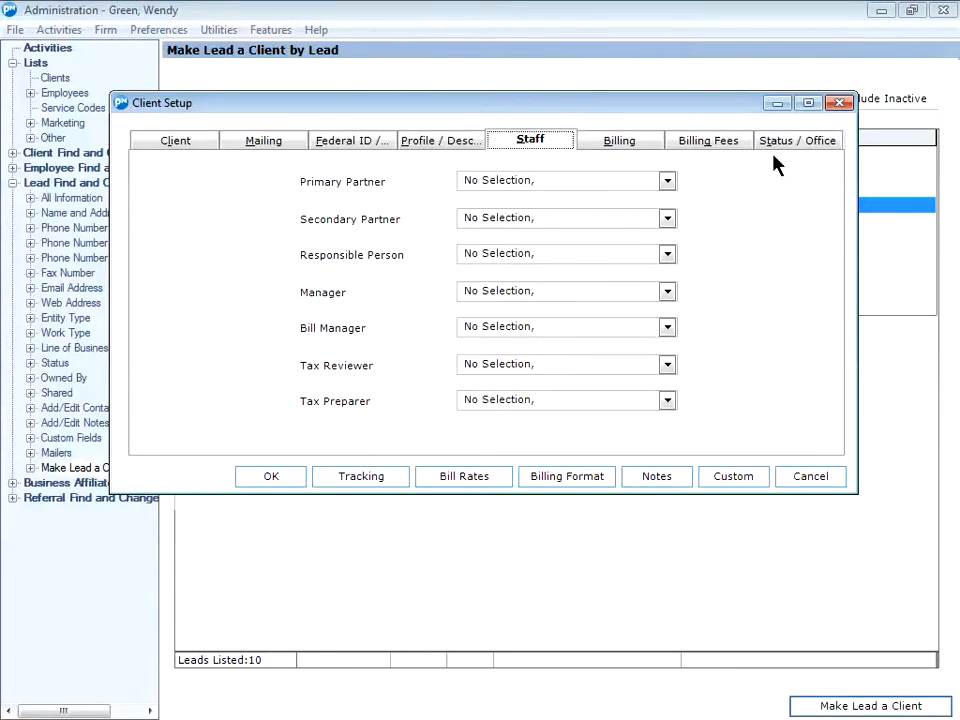
# Set The Boatmaker House's status to Active Prospect under Status / Office.
pyautogui.click(797, 140)
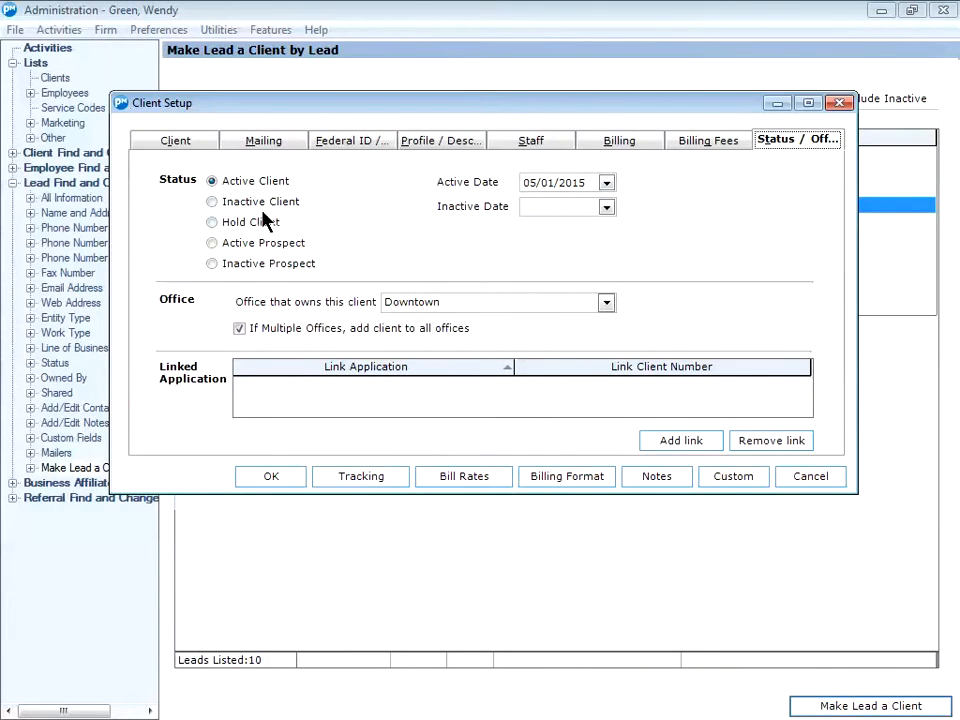
pyautogui.click(212, 243)
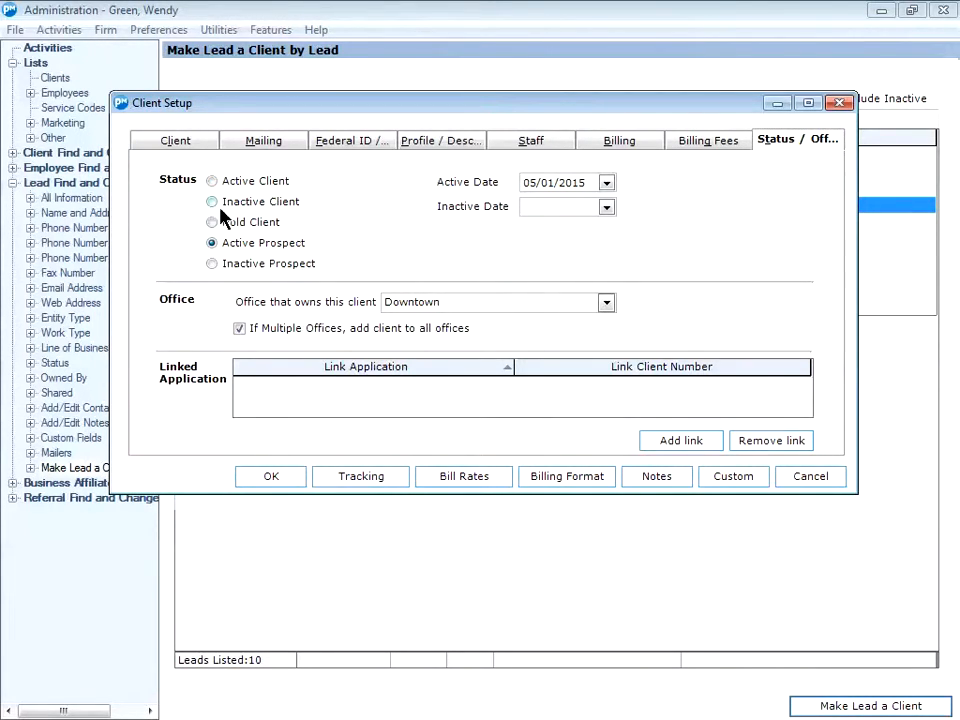
pyautogui.click(211, 181)
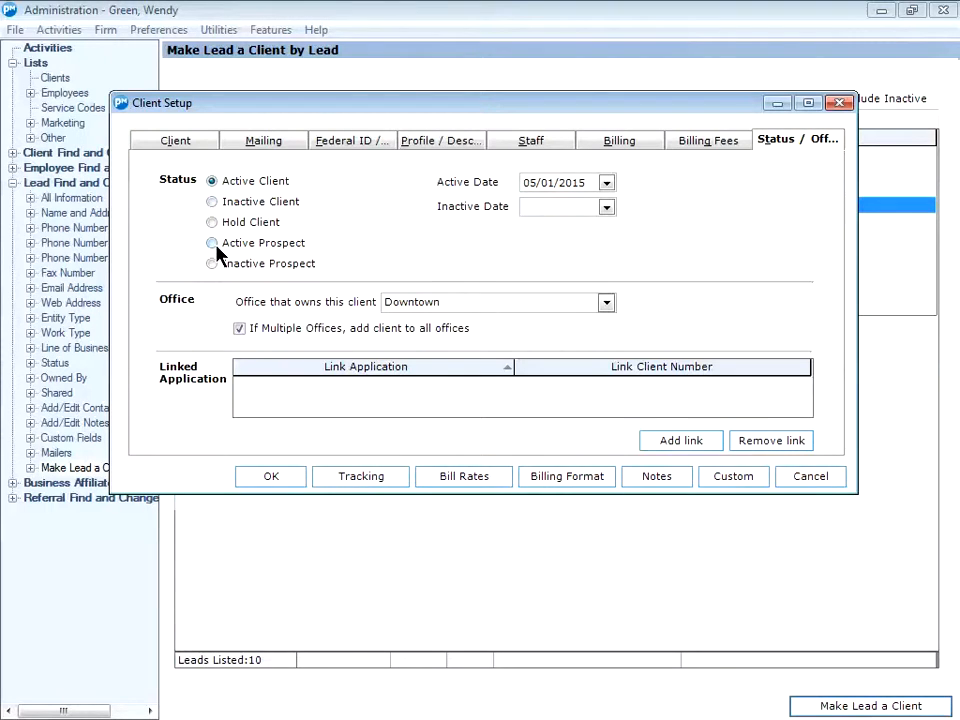
pyautogui.click(211, 243)
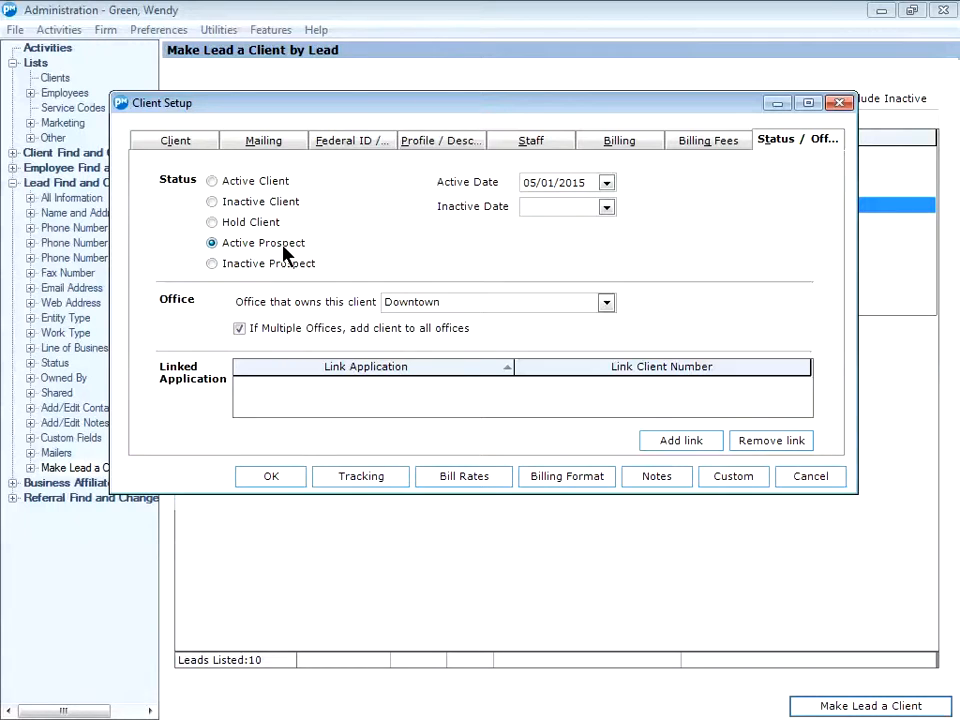
pyautogui.moveTo(315, 193)
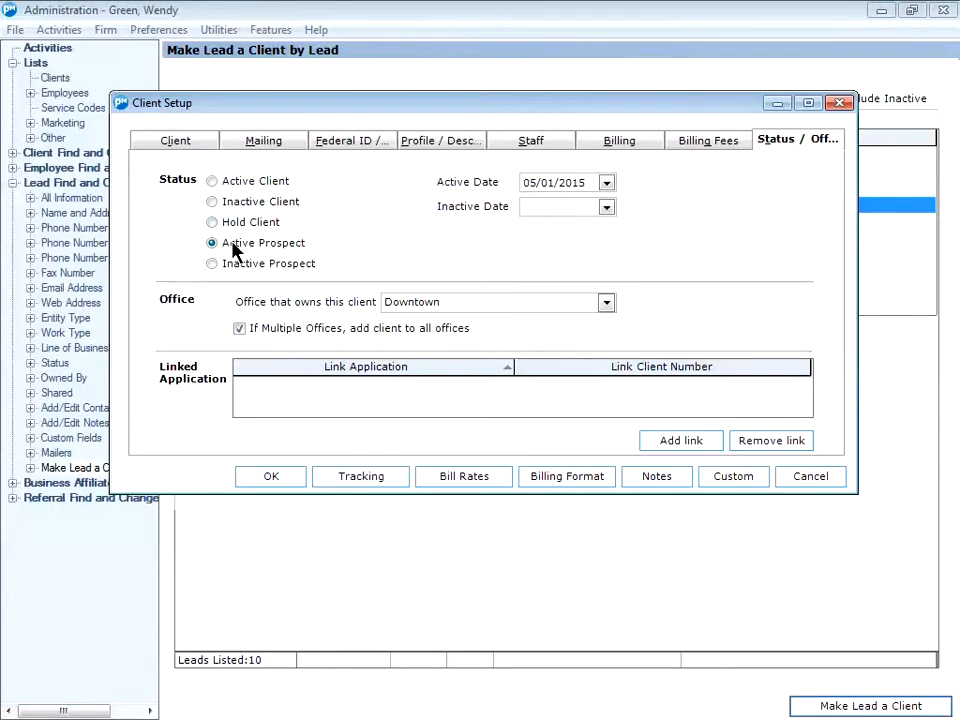
pyautogui.click(175, 140)
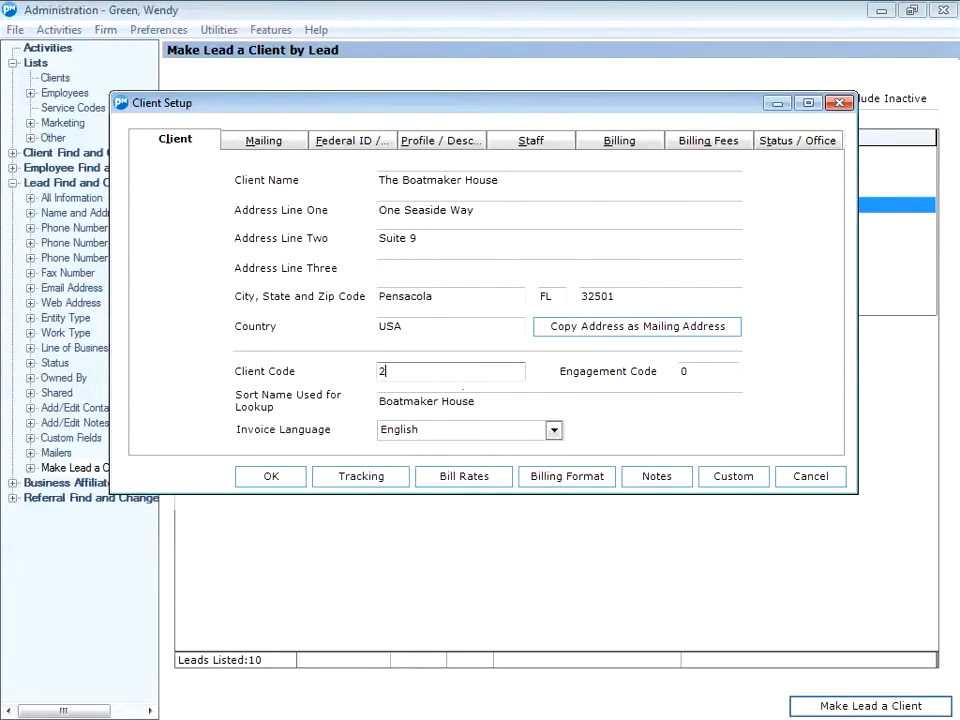
# Enter 25477 as The Boatmaker House's client code.
pyautogui.write('5477')
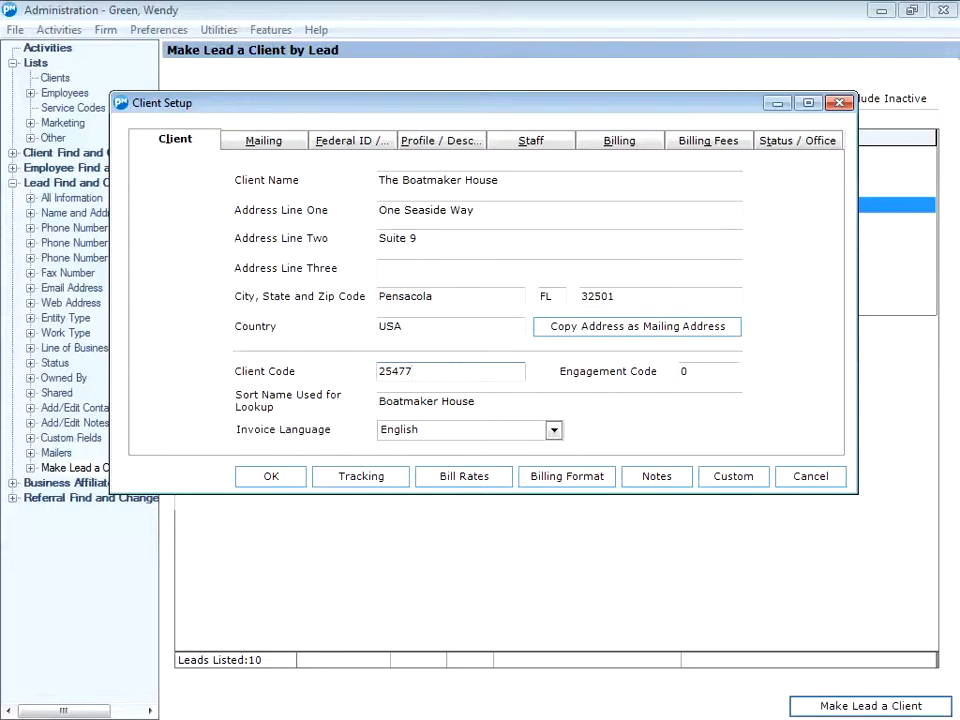
pyautogui.moveTo(308, 495)
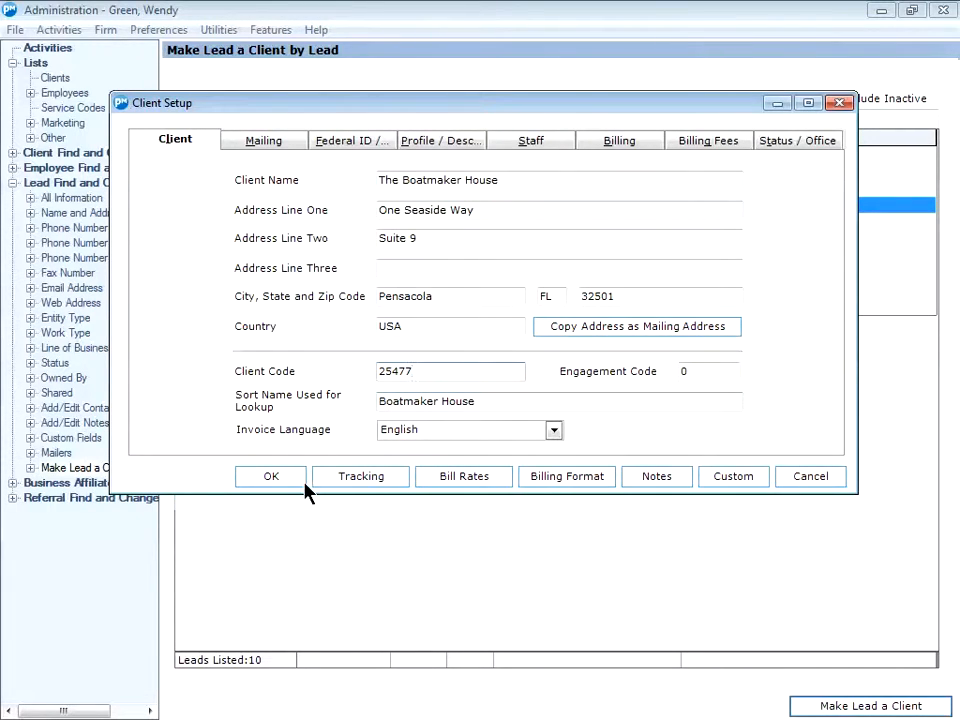